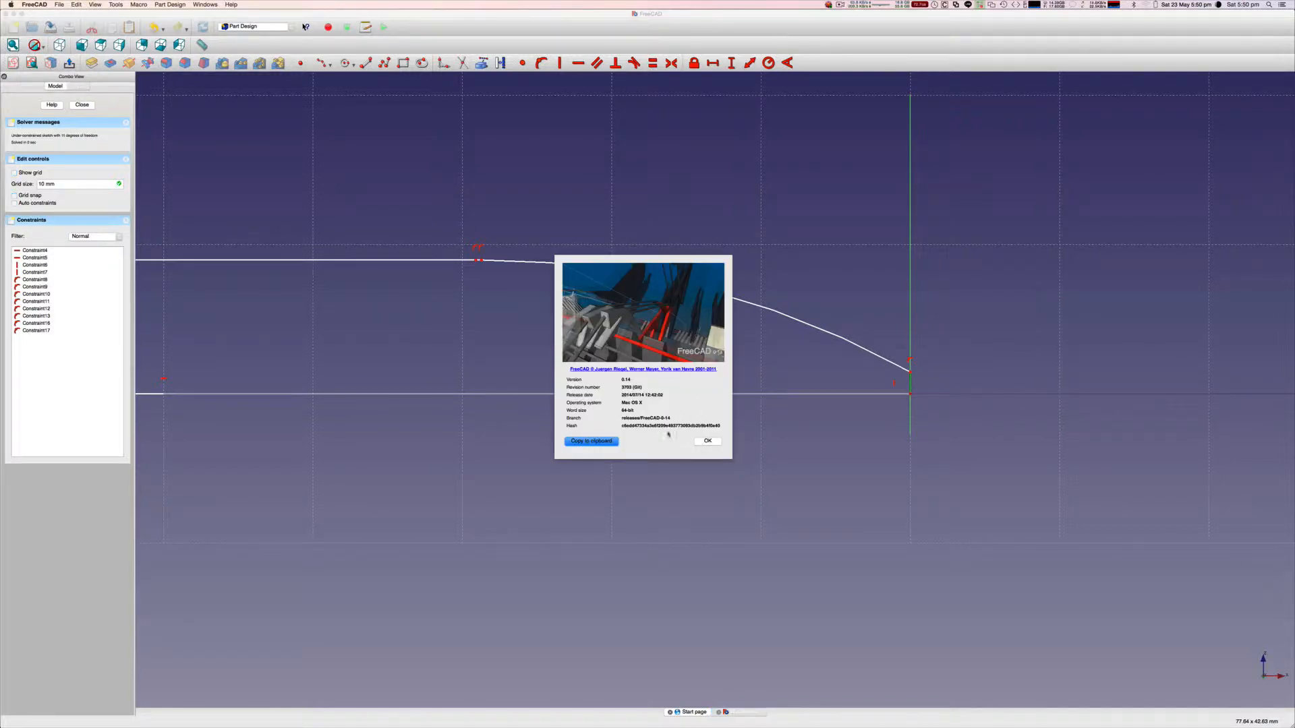
- Dismiss the About FreeCAD dialog, view About This Mac system details, then close it
click(707, 440)
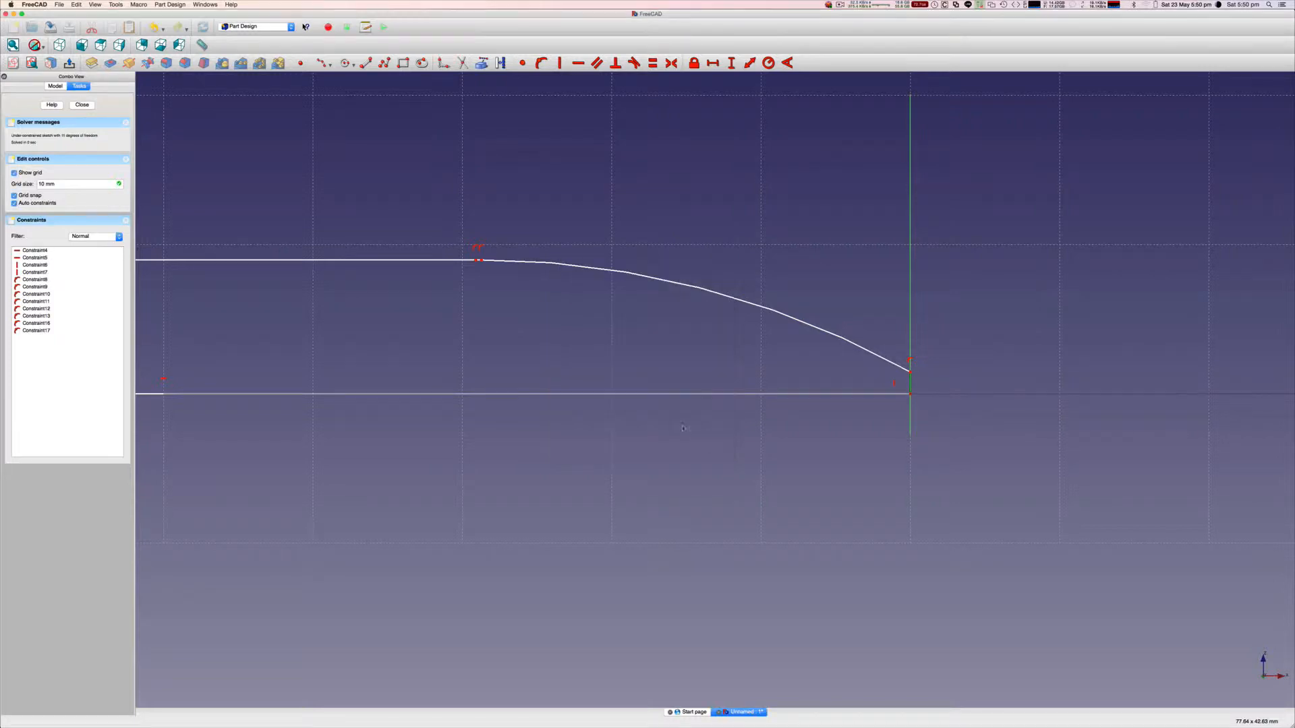
click(9, 5)
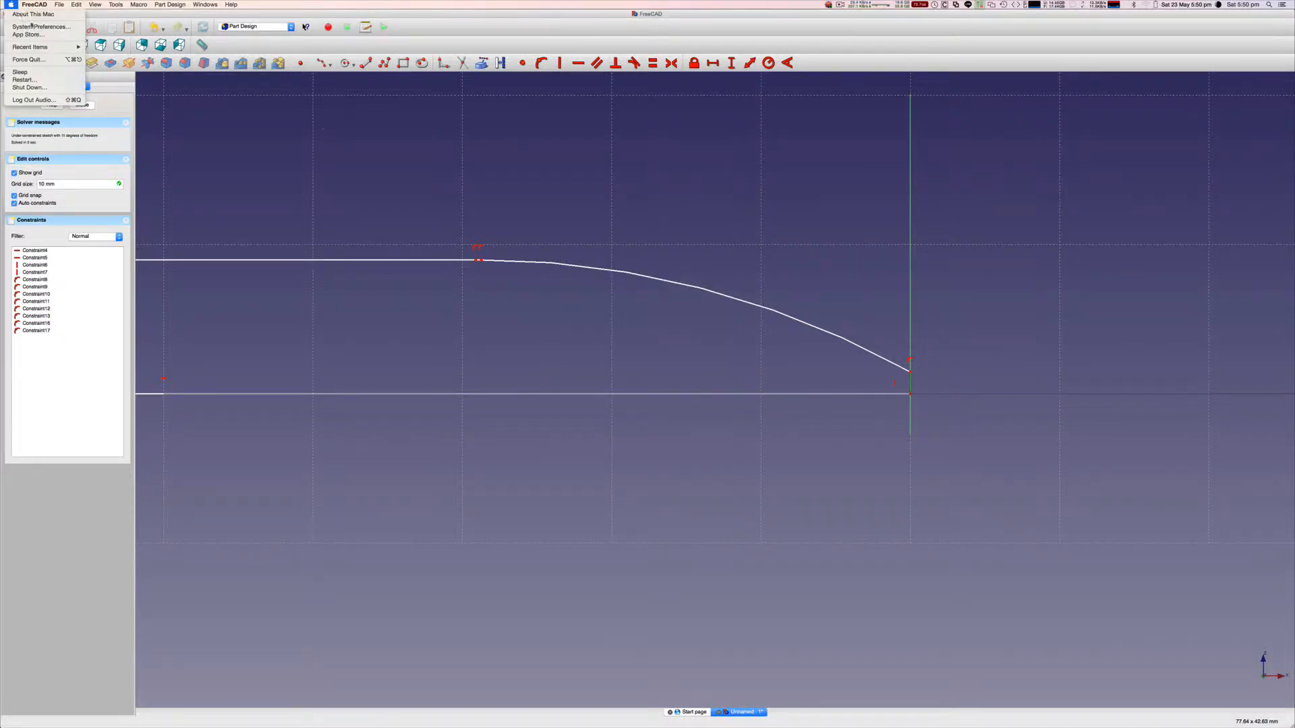
click(33, 14)
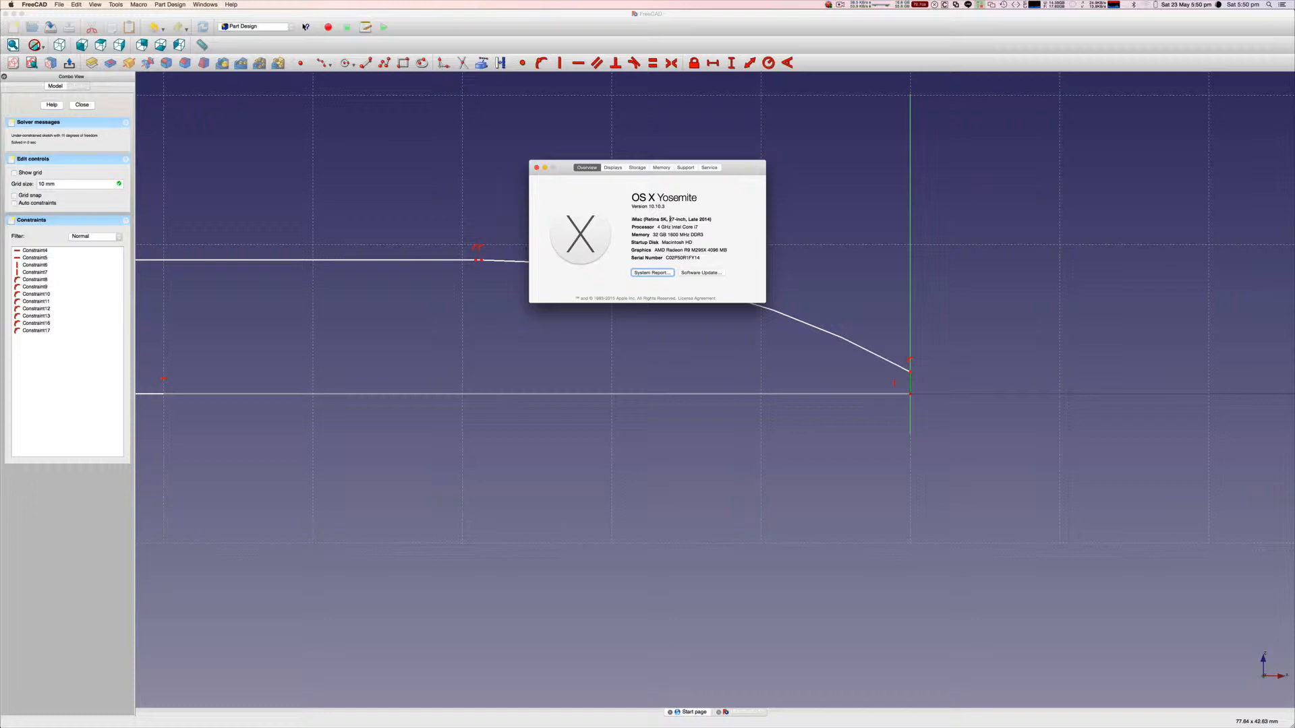
click(536, 167)
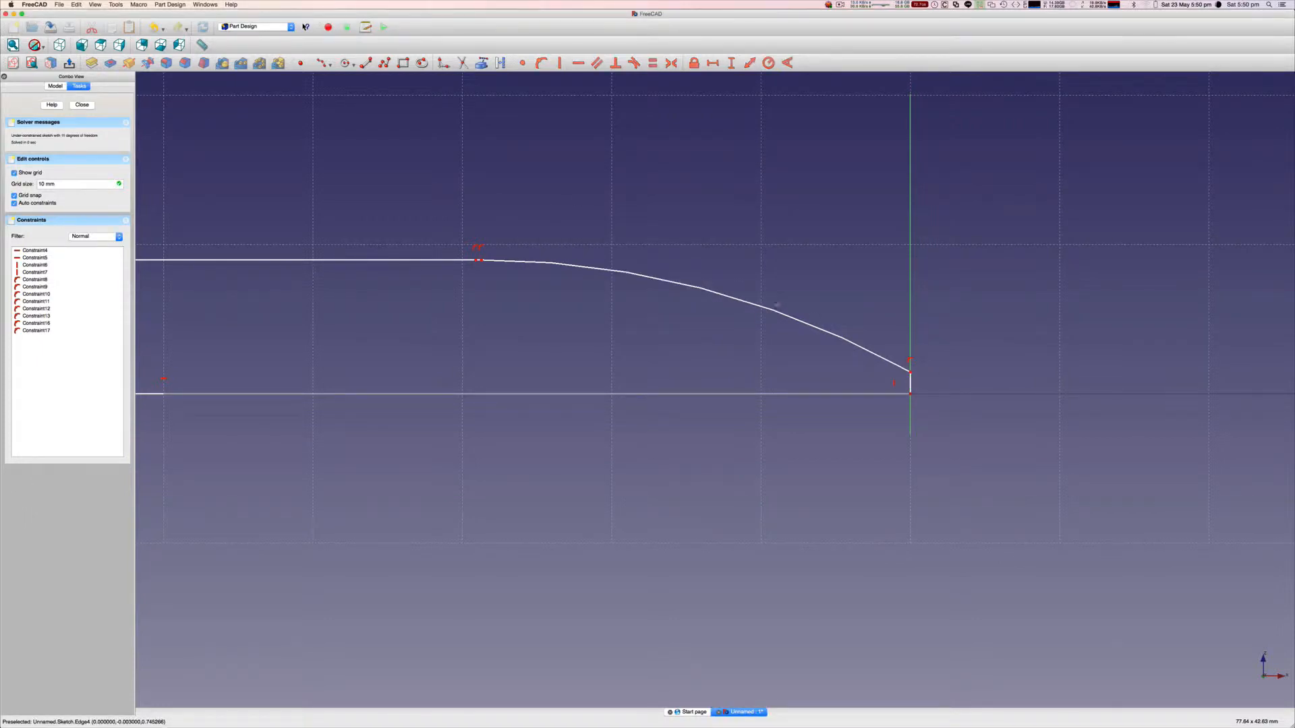
mouse_move(478, 264)
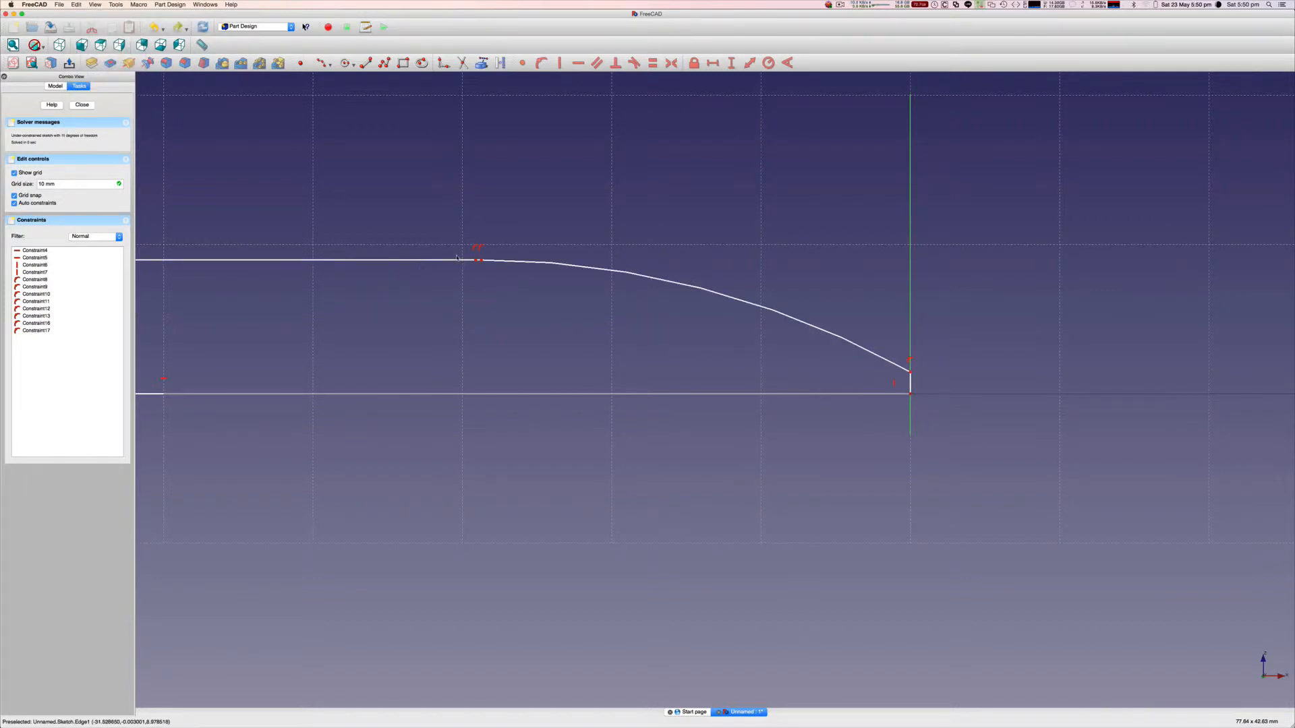
mouse_move(463, 247)
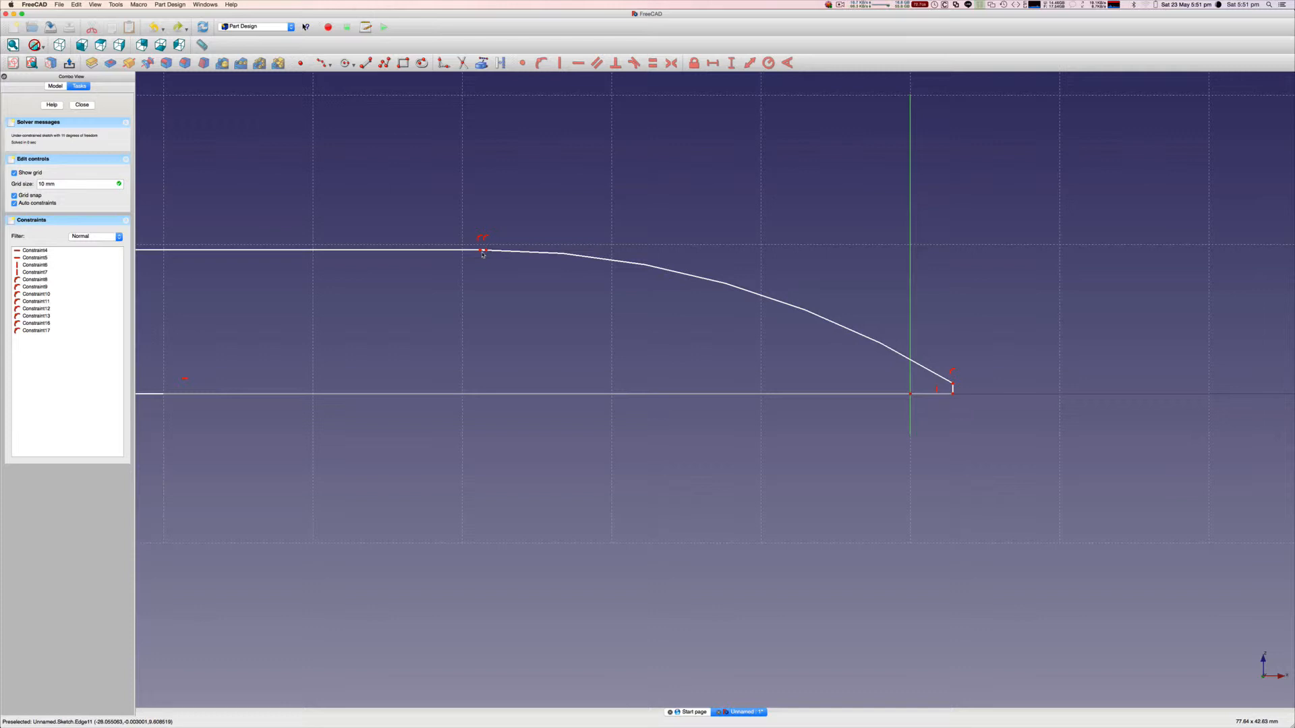
mouse_move(953, 388)
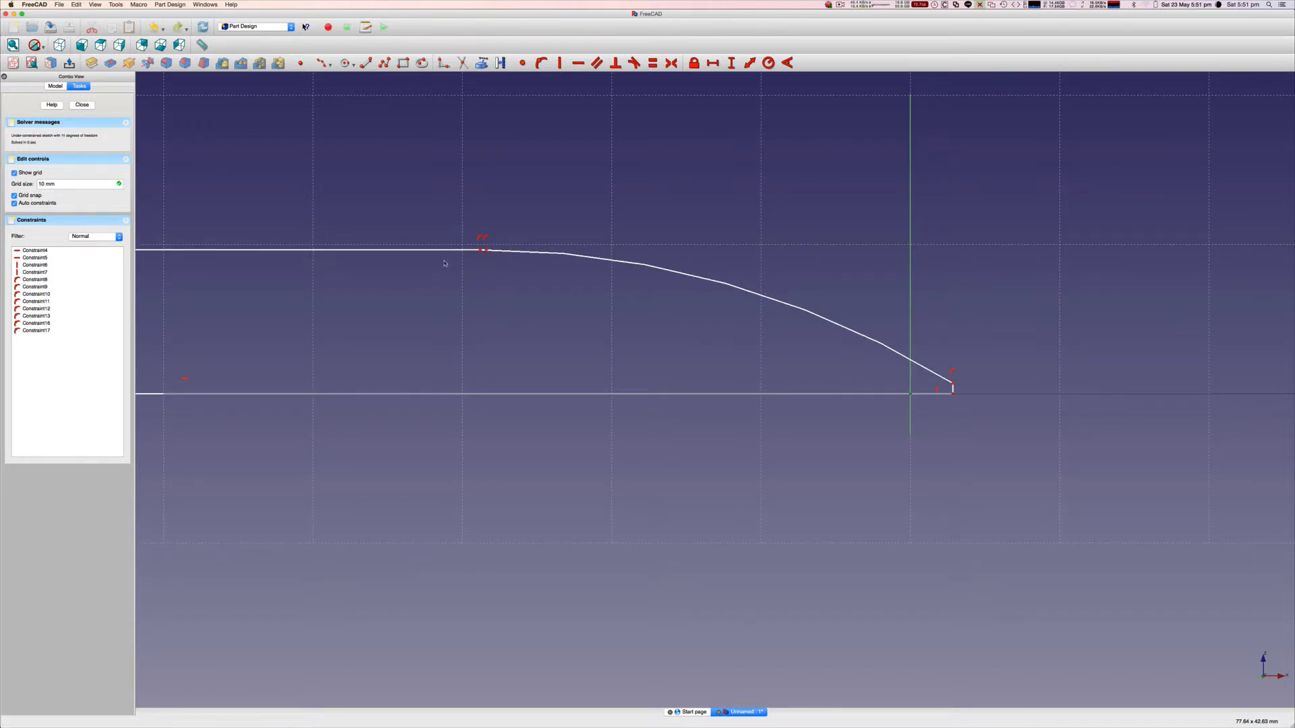
mouse_move(481, 251)
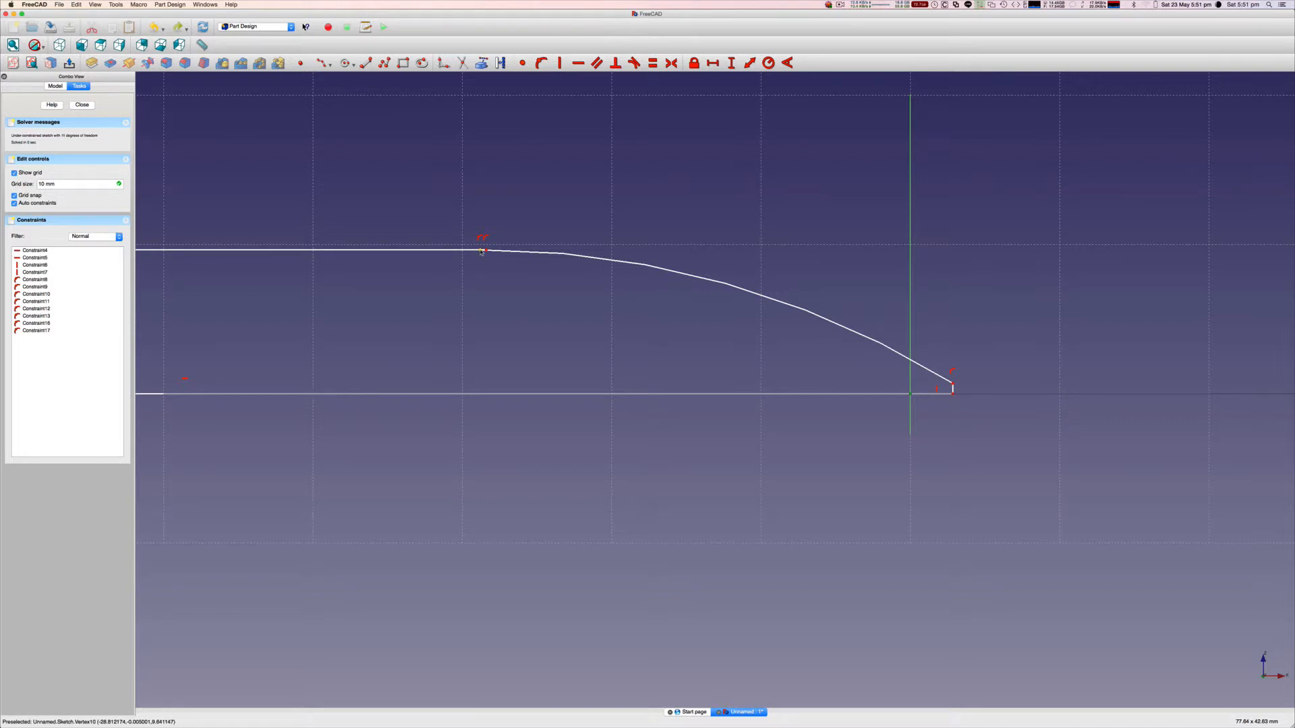
mouse_move(912, 382)
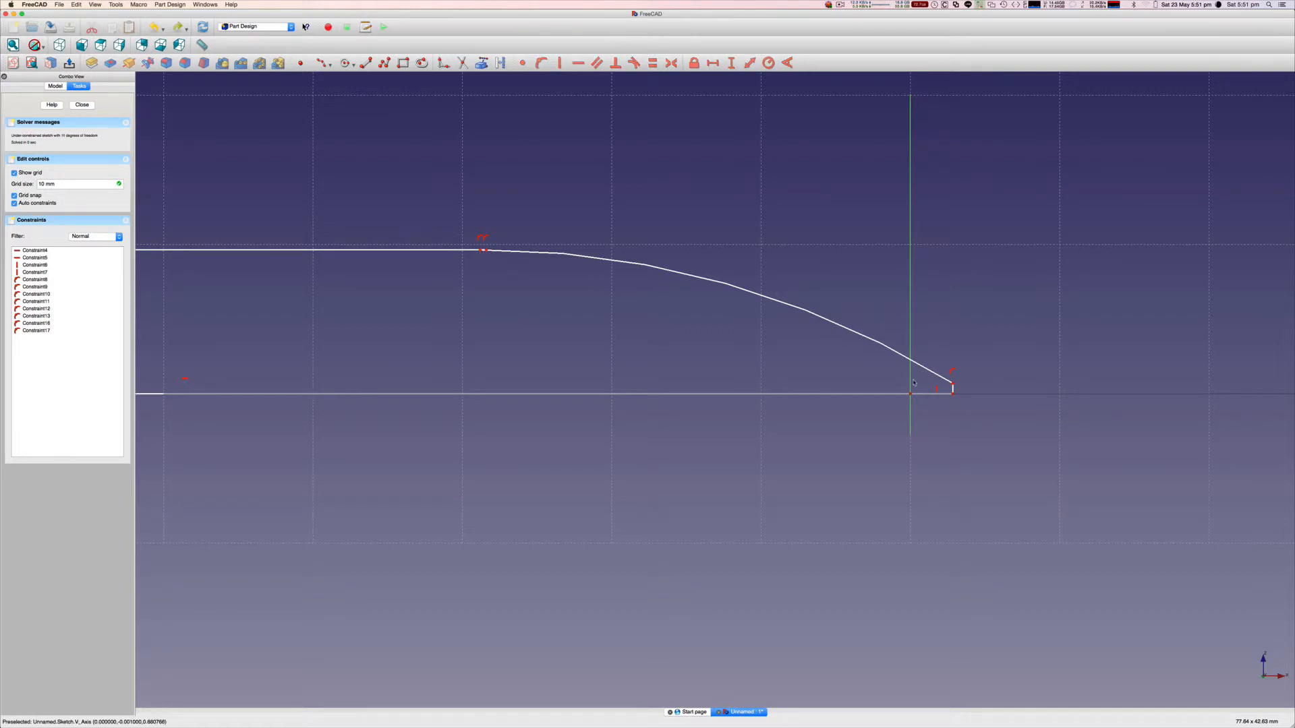
mouse_move(410, 246)
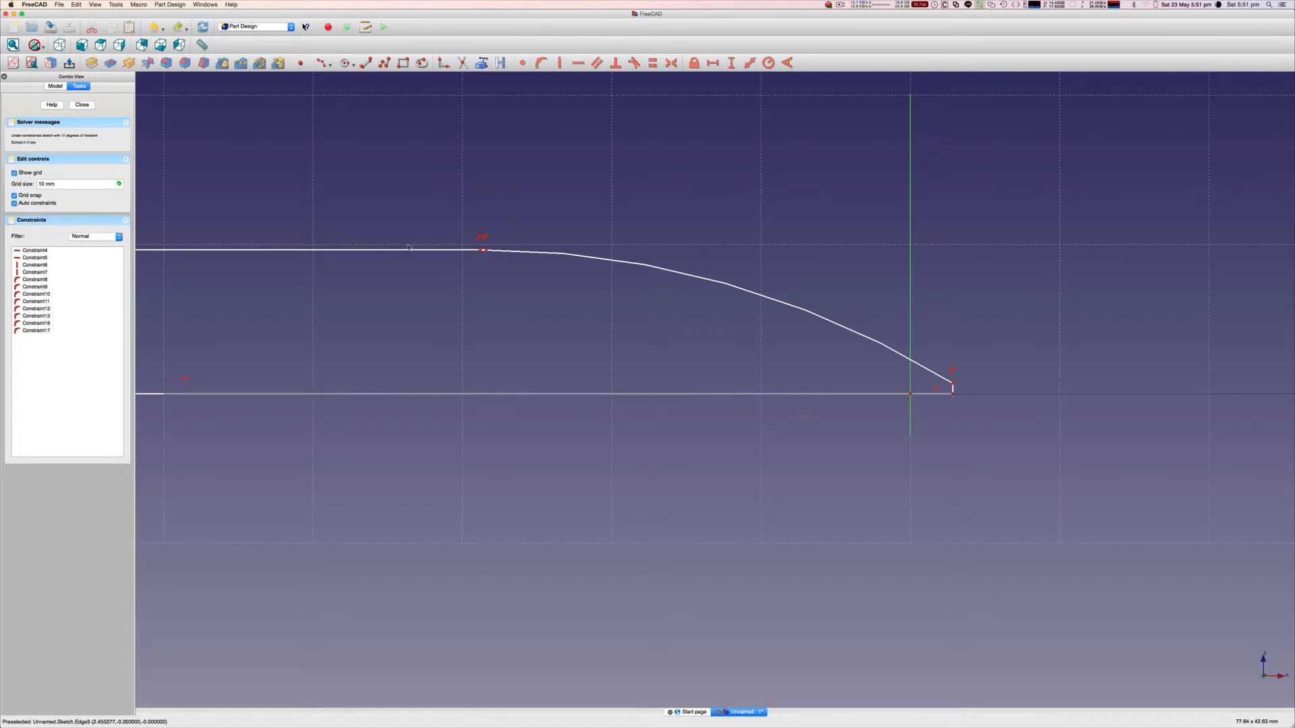
mouse_move(962, 404)
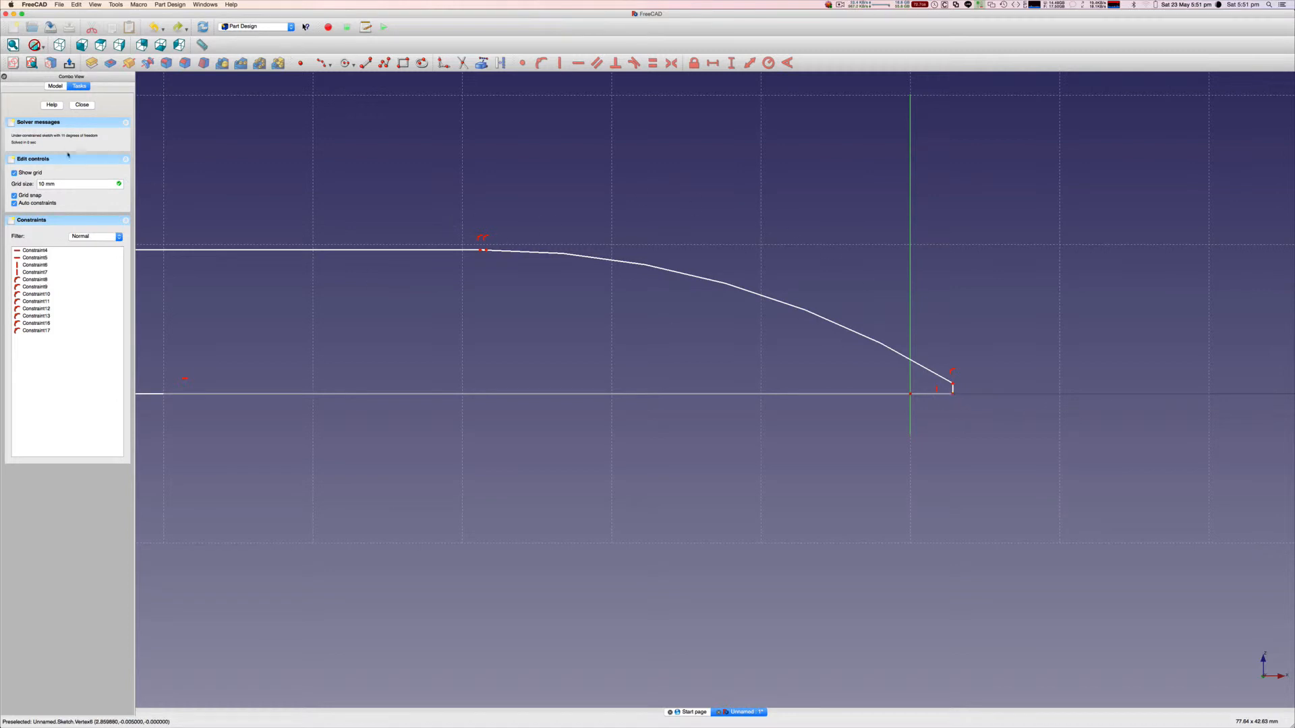
- Turn off the sketch grid, drag a profile point without snapping, and toggle the grid checkbox again
click(14, 173)
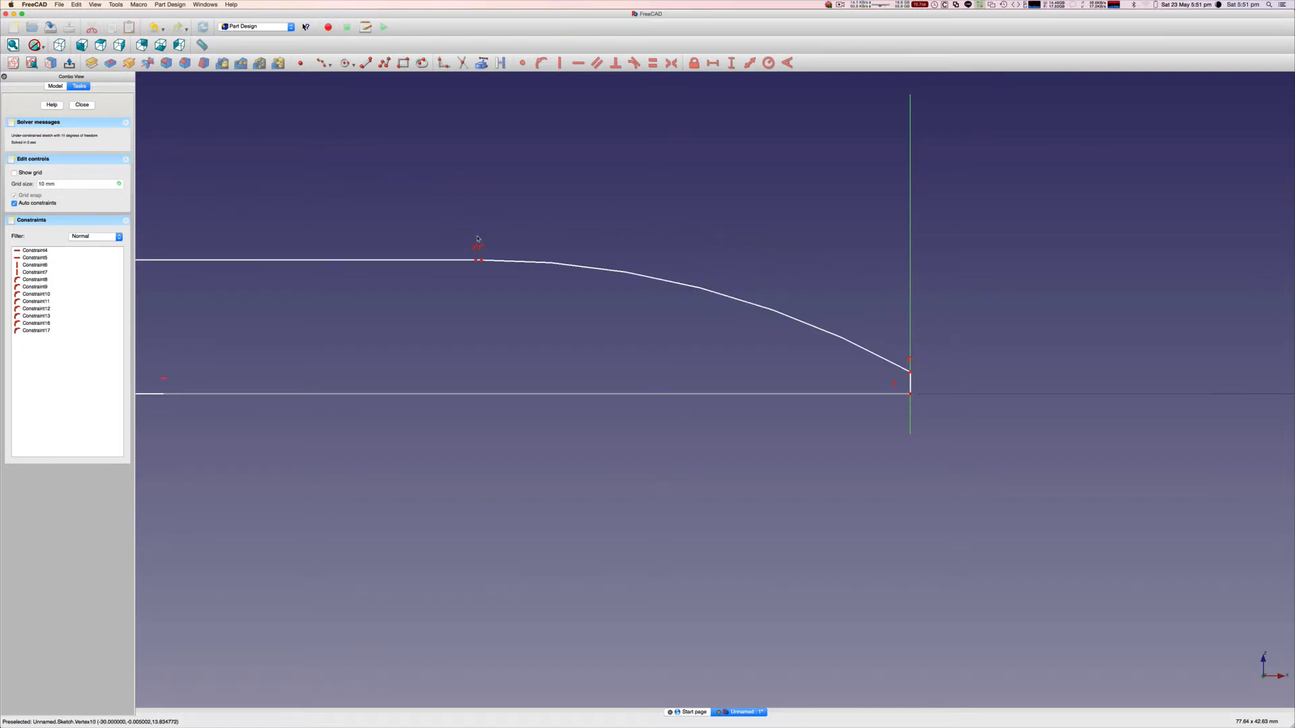
drag(478, 260, 461, 243)
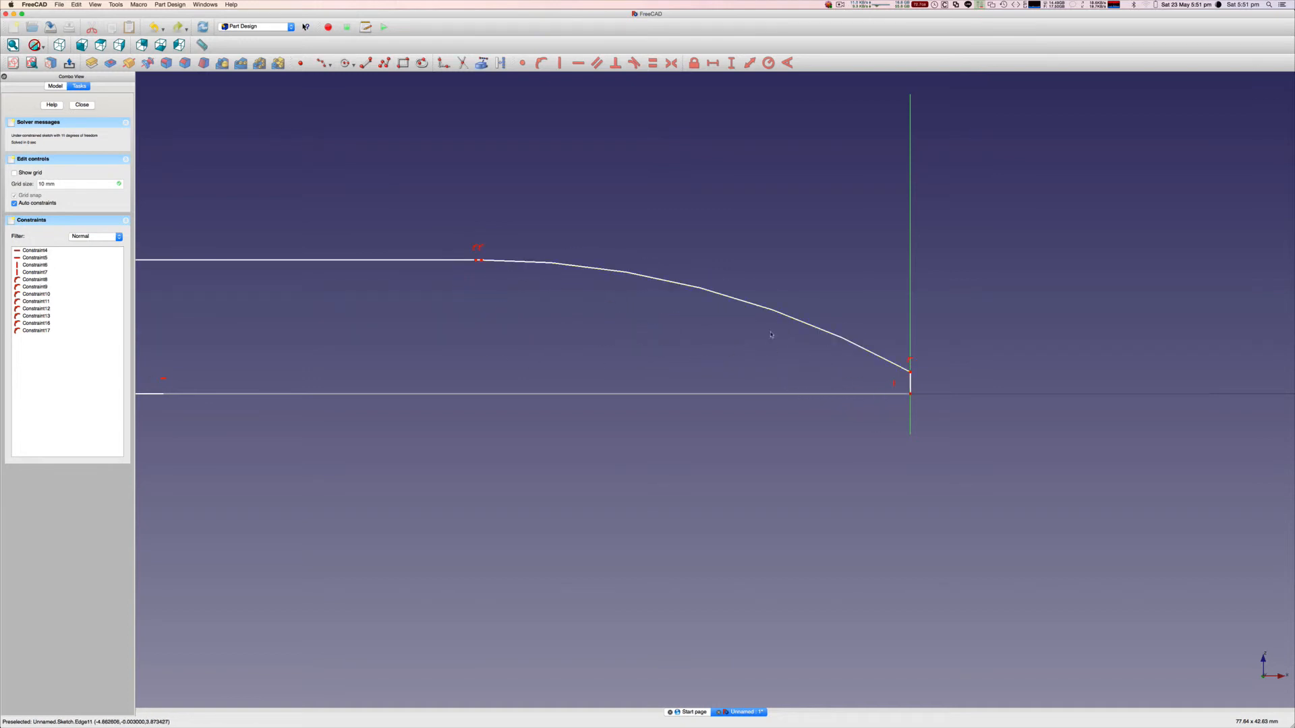
click(14, 172)
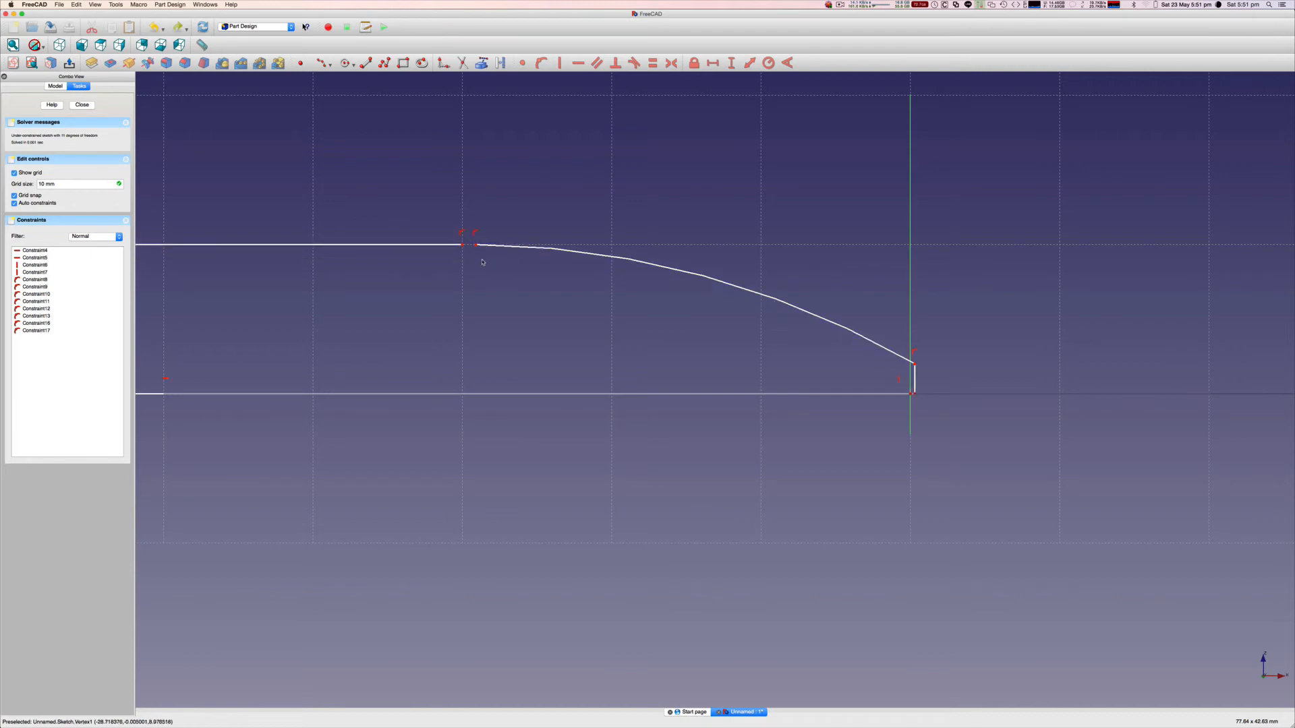
mouse_move(485, 274)
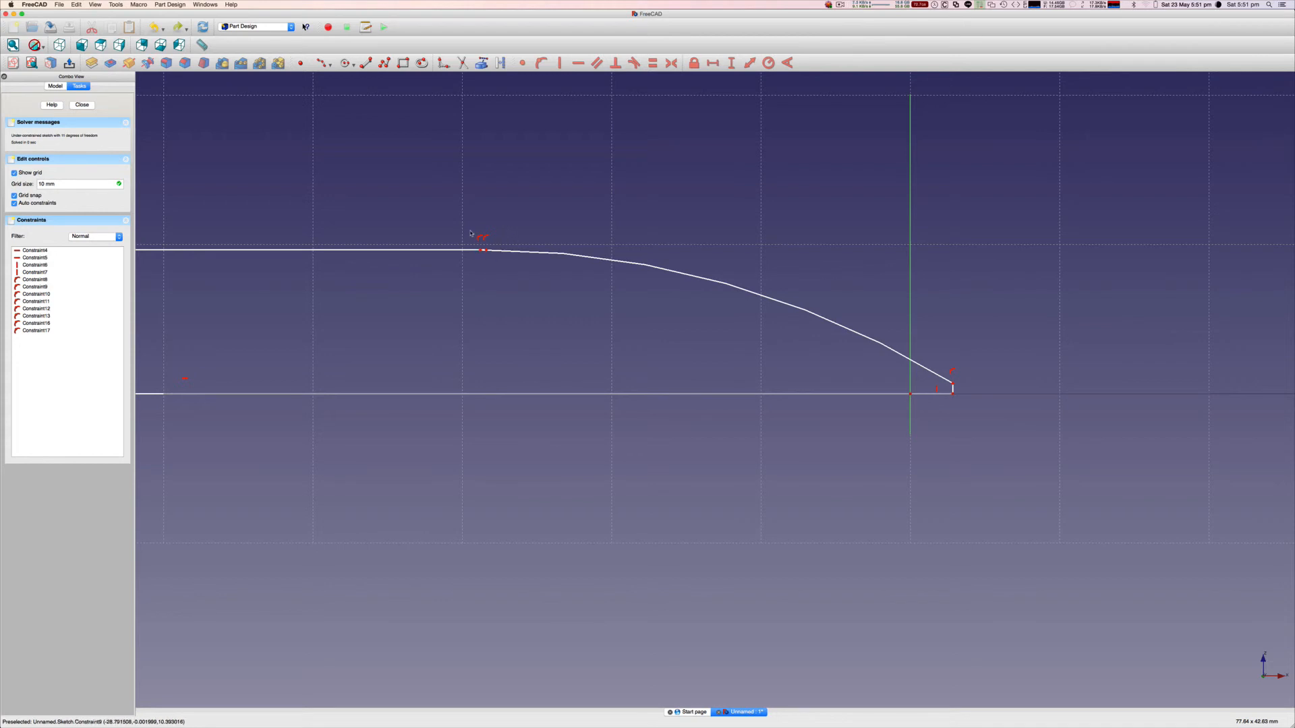
mouse_move(942, 419)
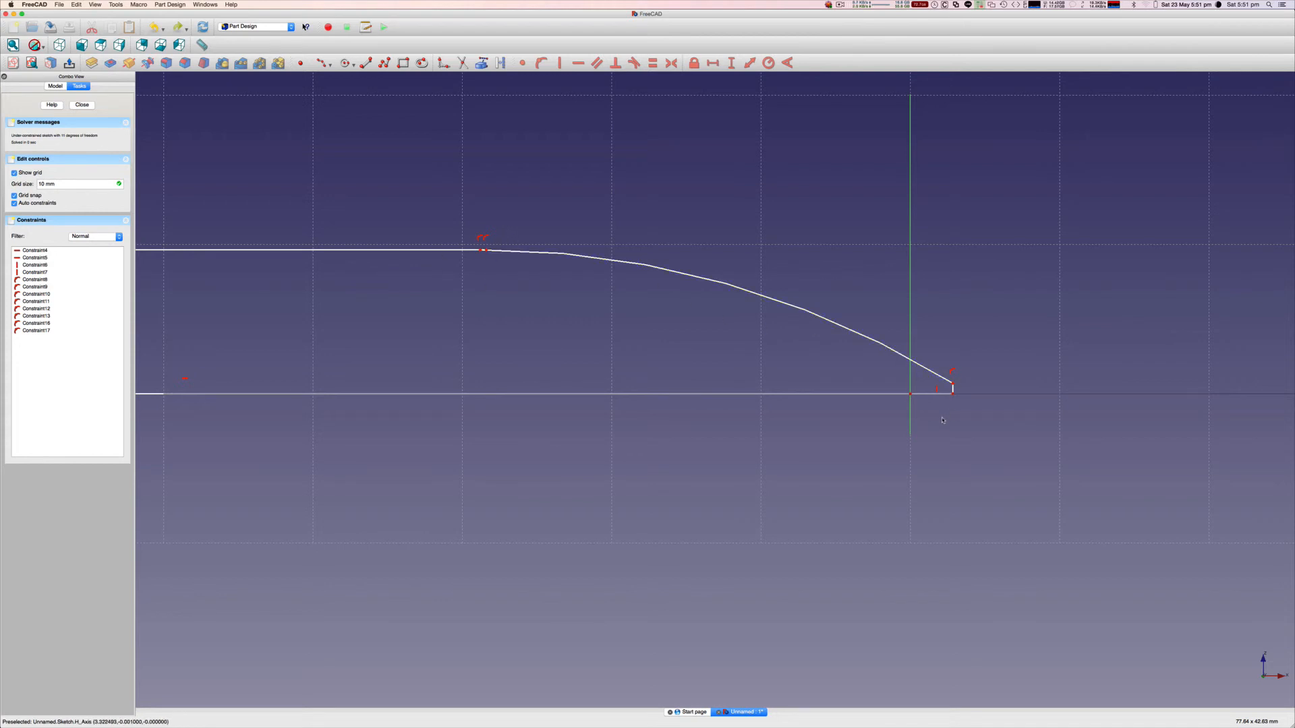
mouse_move(938, 426)
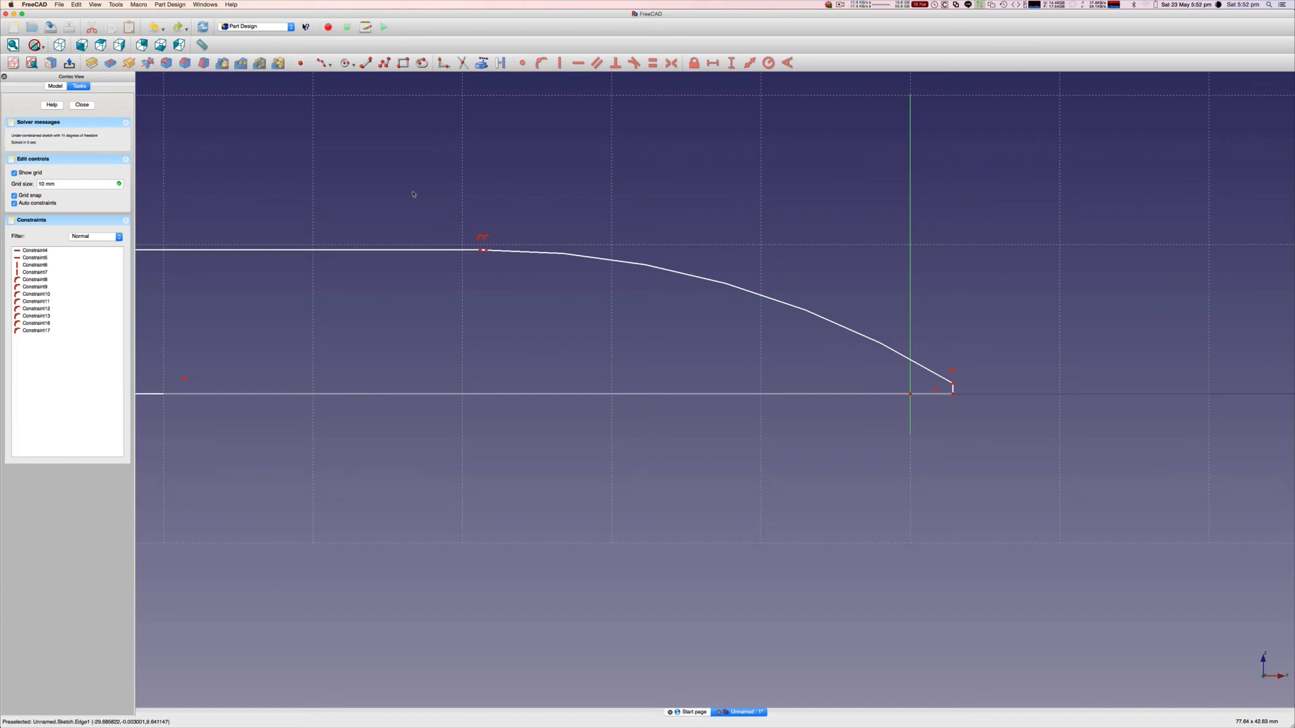
mouse_move(985, 368)
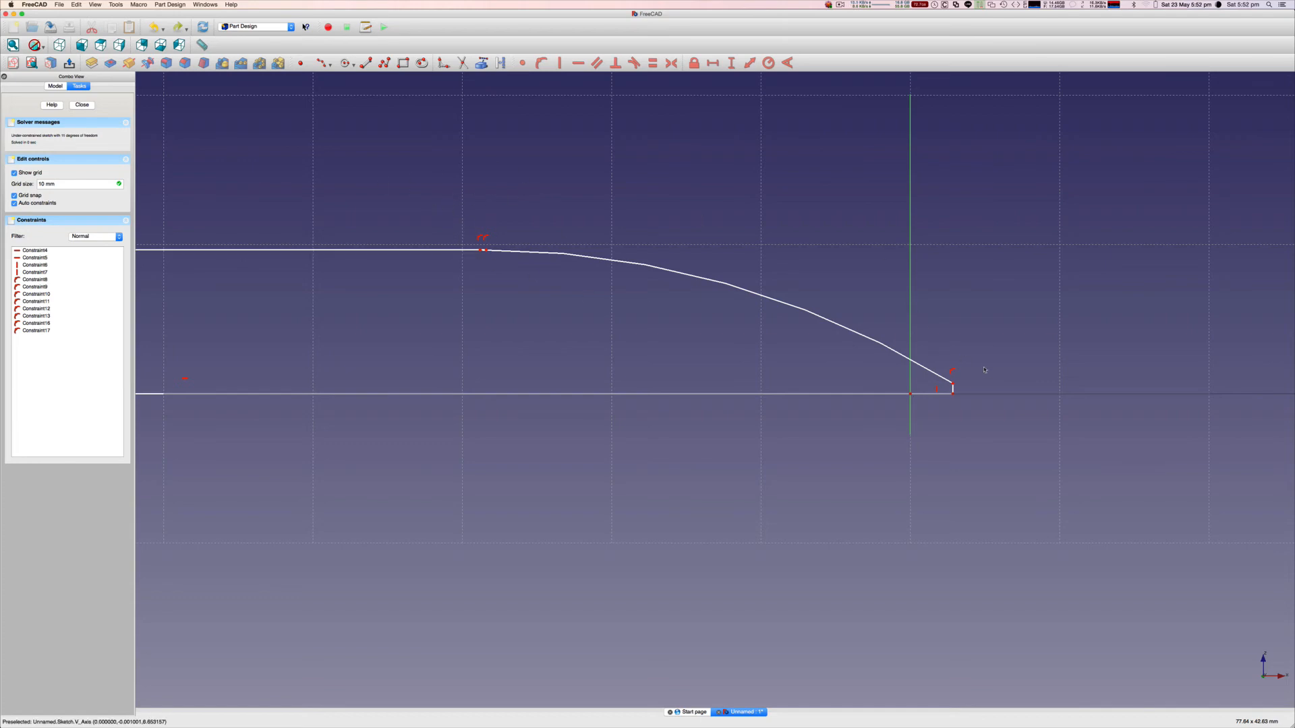
mouse_move(894, 419)
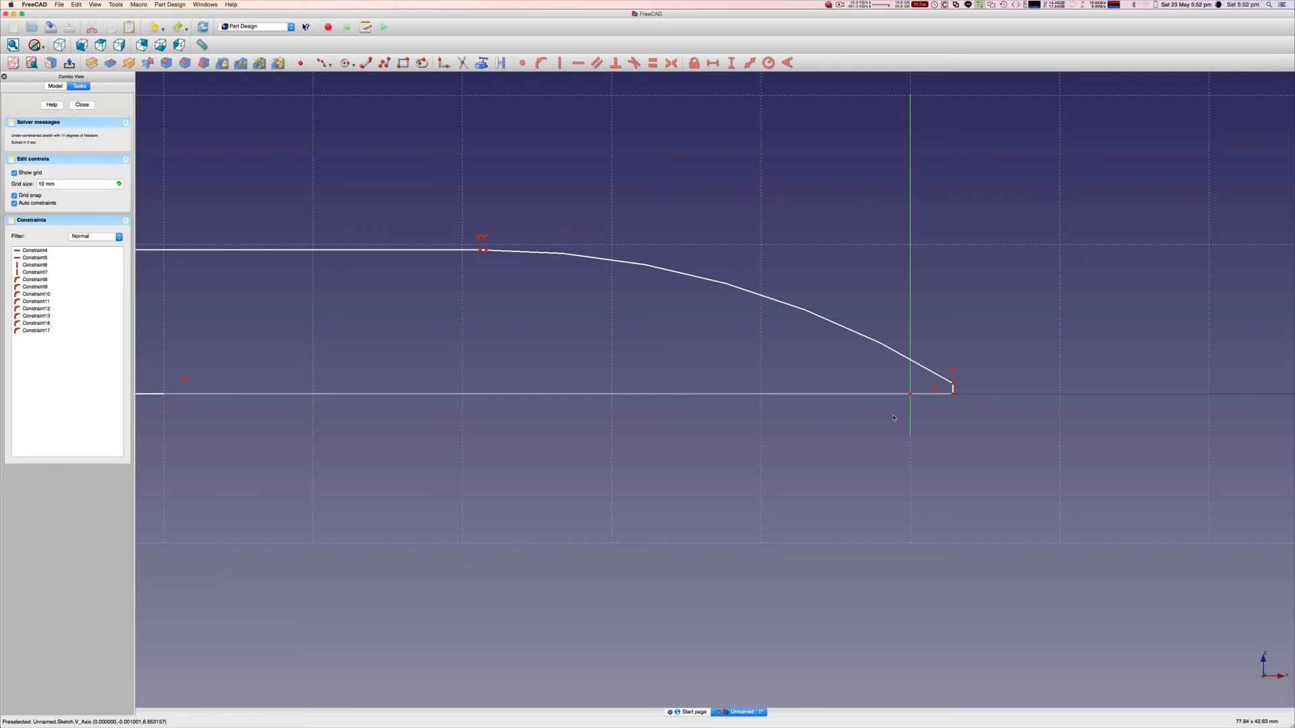
mouse_move(953, 396)
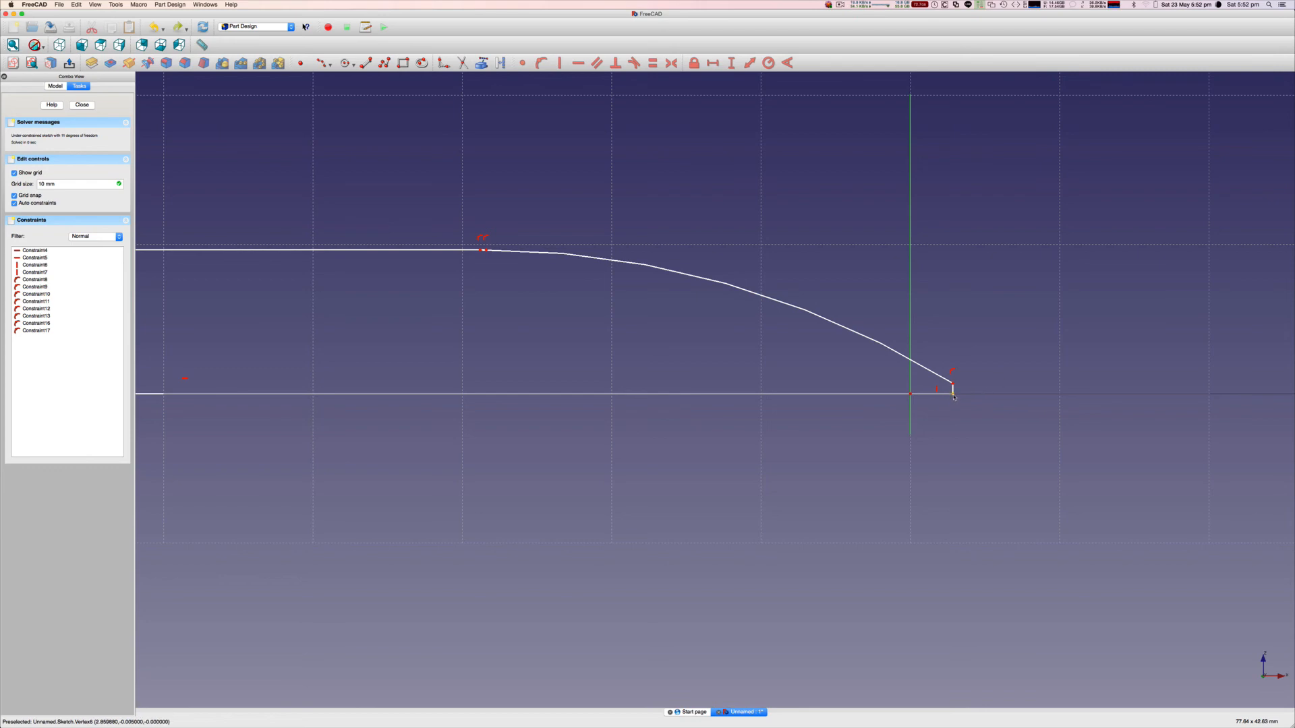
mouse_move(448, 292)
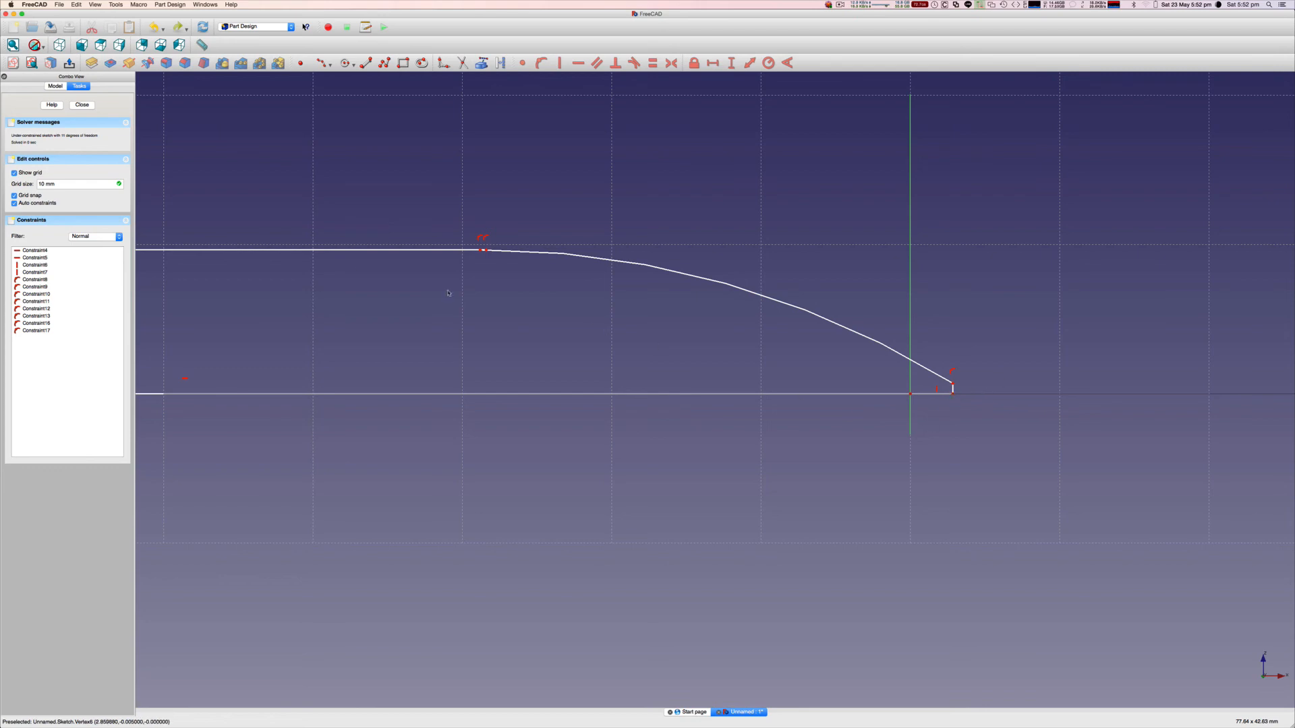
mouse_move(937, 393)
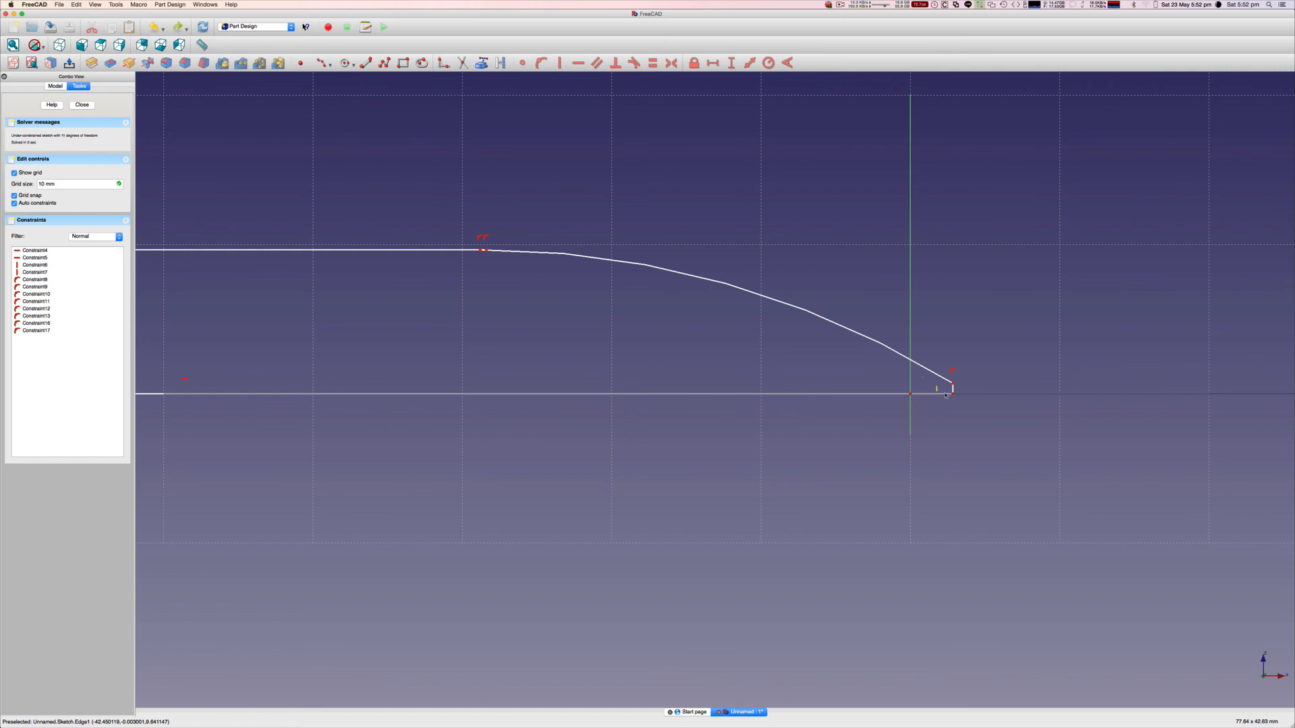